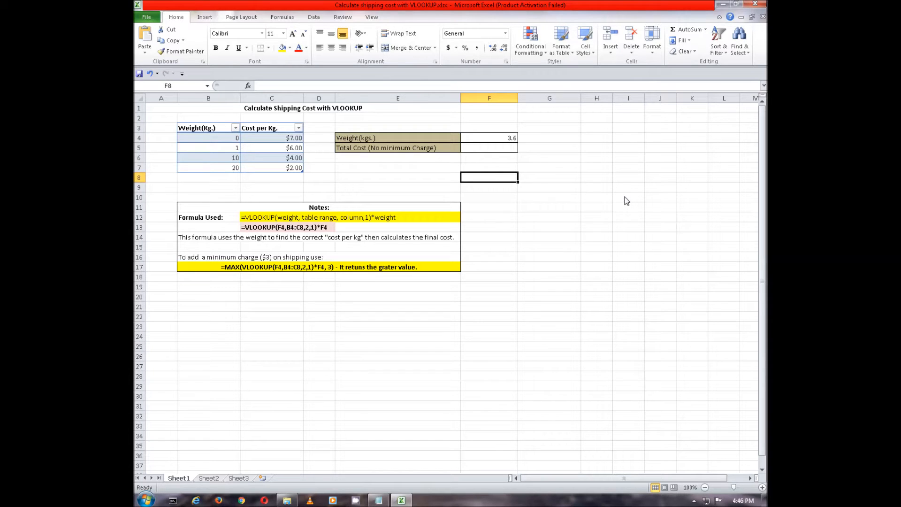
mouse_move(604, 197)
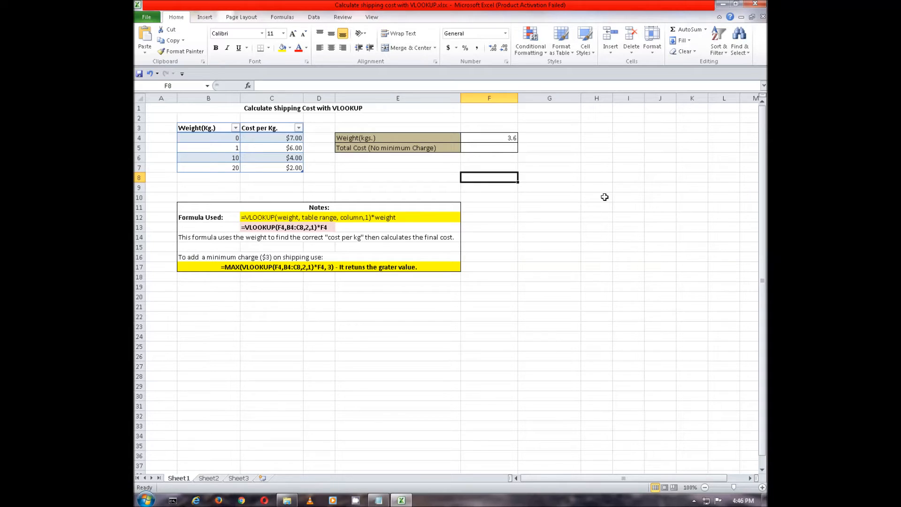
Enter =VLOOKUP(F4,B4:C8,2,1)*F4 in F5, giving $21.60 for 3.6 kg
click(481, 147)
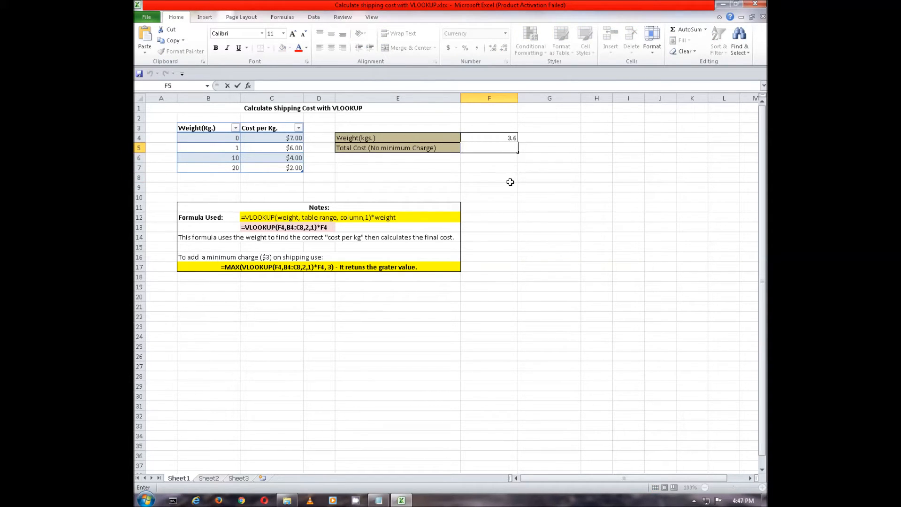
text(=VLOOKUP(F4,B4:C8,2,1)*F4)
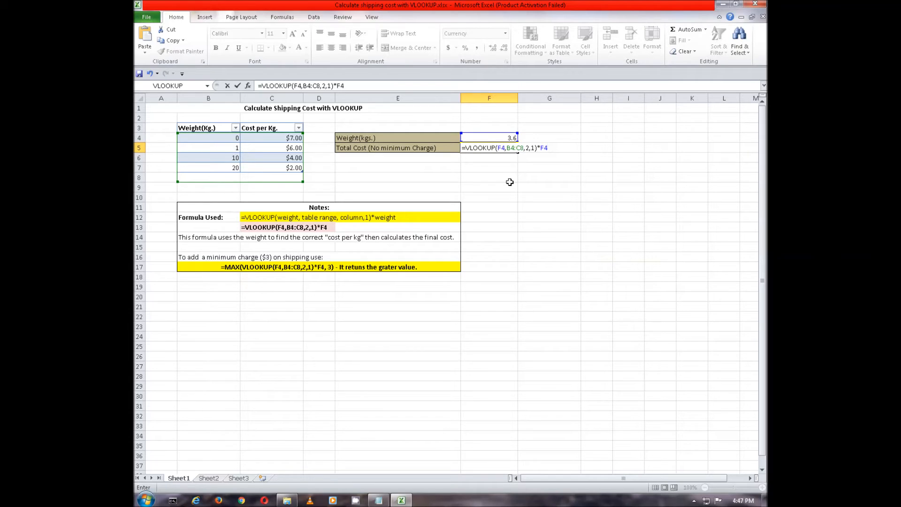
key(Enter)
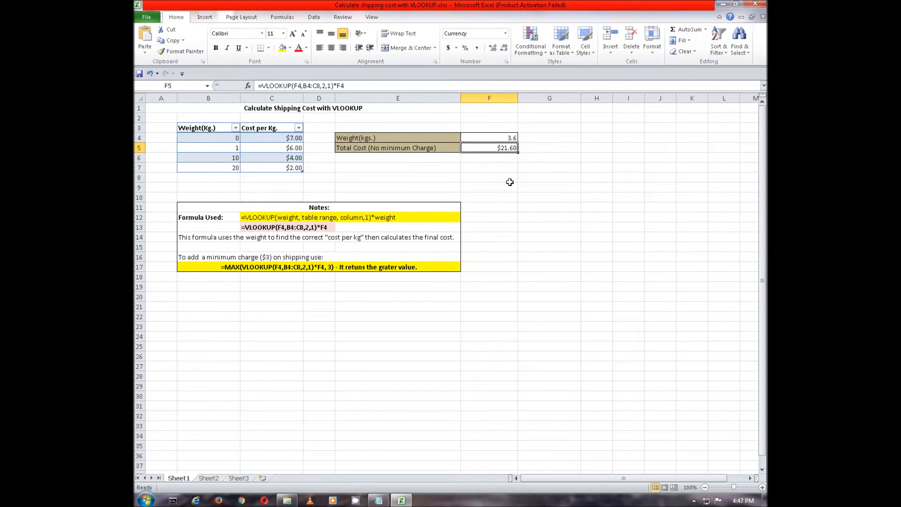